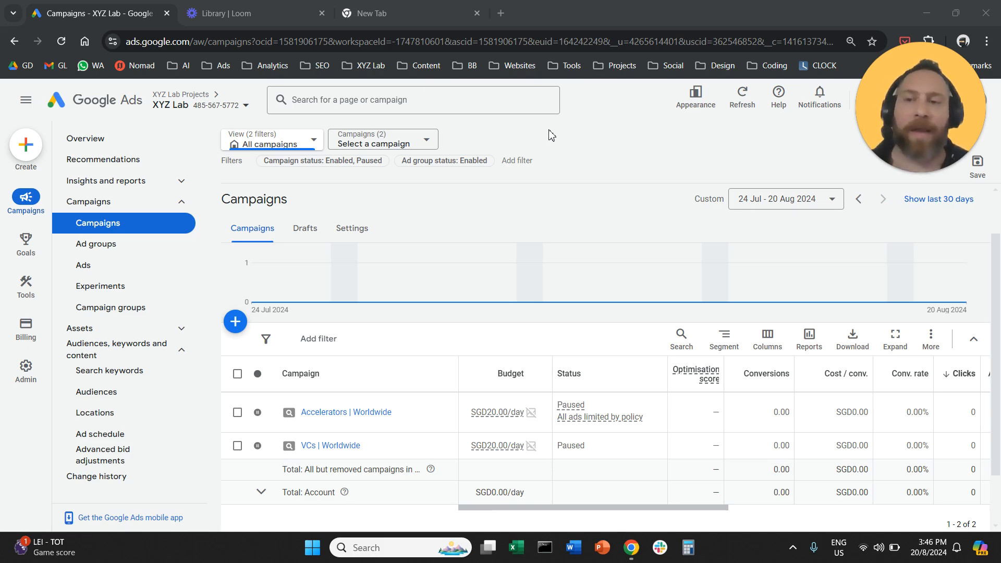
{"action": "mouse_move", "coordinate": [175, 297]}
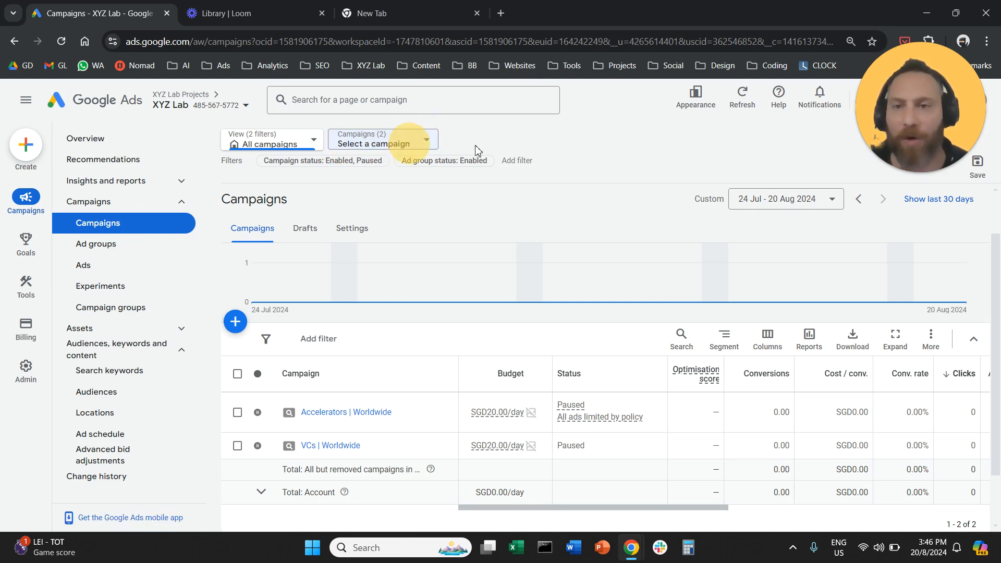
- Show the campaign picker listing Accelerators | Worldwide and VCs | Worldwide
{"action": "left_click", "coordinate": [377, 142]}
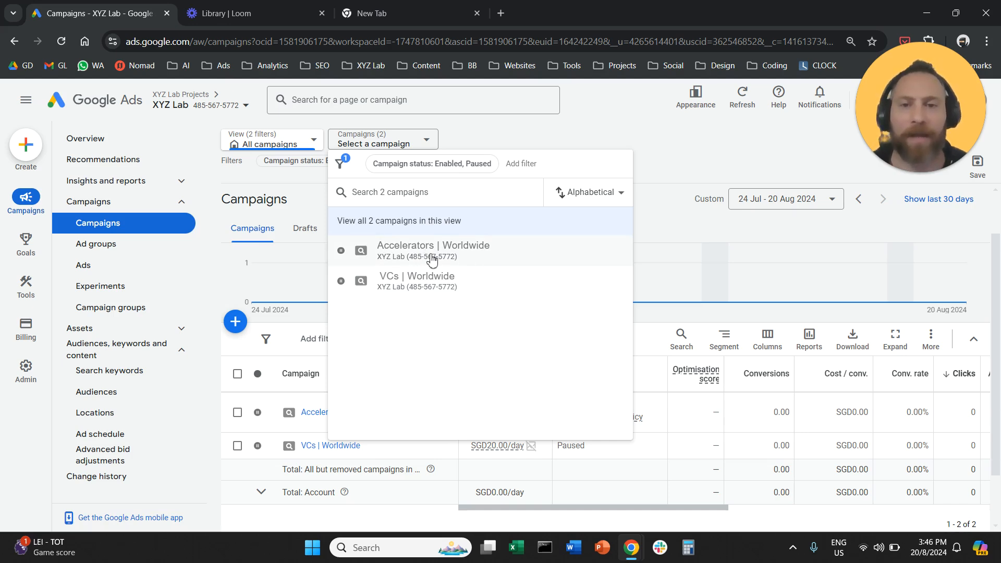
- Go into the Accelerators | Worldwide campaign's settings and reach the Languages row
{"action": "left_click", "coordinate": [433, 249]}
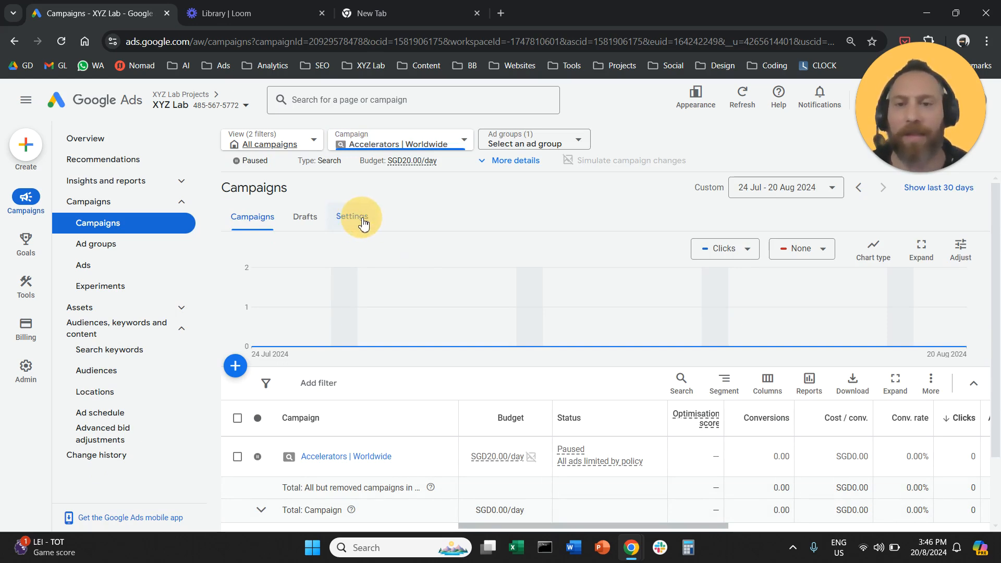
{"action": "left_click", "coordinate": [351, 217]}
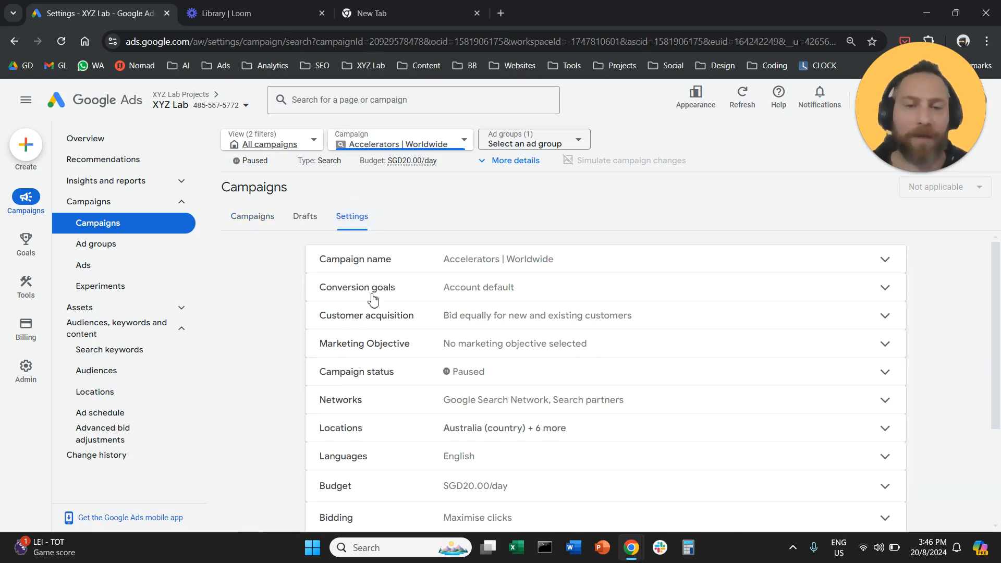
{"action": "scroll", "scroll_direction": "down", "scroll_amount": 3}
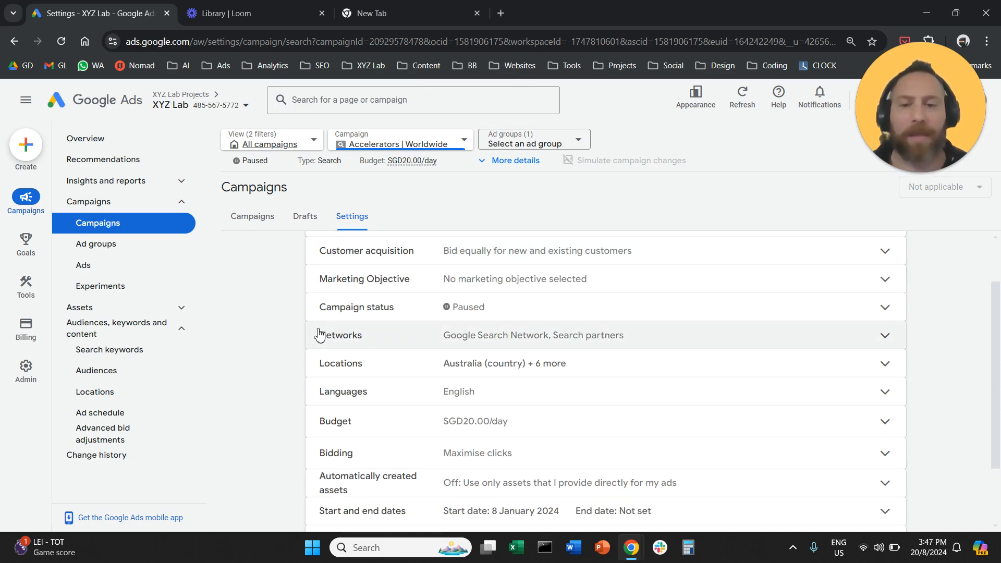
{"action": "double_click", "coordinate": [344, 391]}
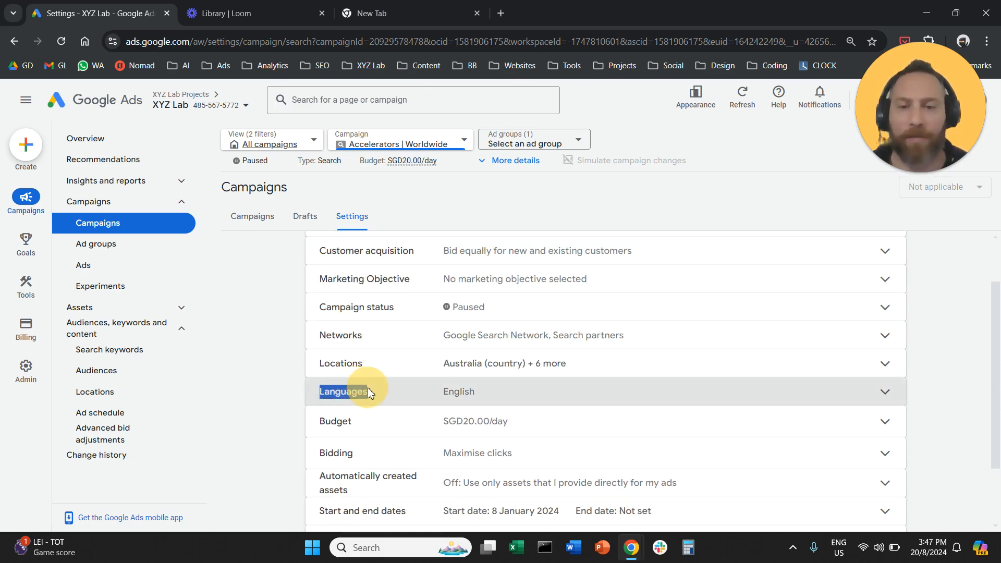
- Expand Languages, search 'urdu', add Urdu then remove it so only English stays targeted
{"action": "left_click", "coordinate": [343, 391]}
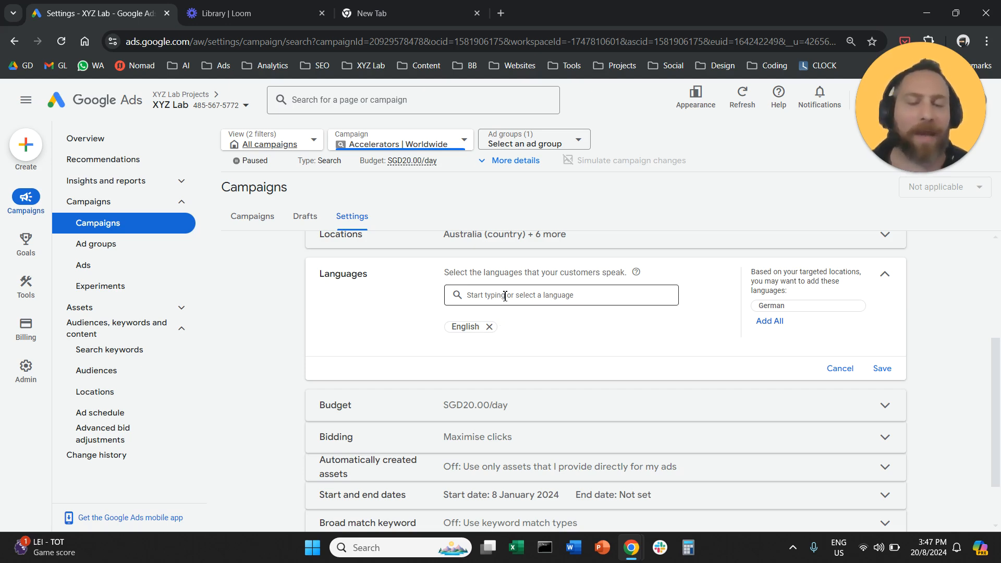
{"action": "left_click", "coordinate": [560, 294]}
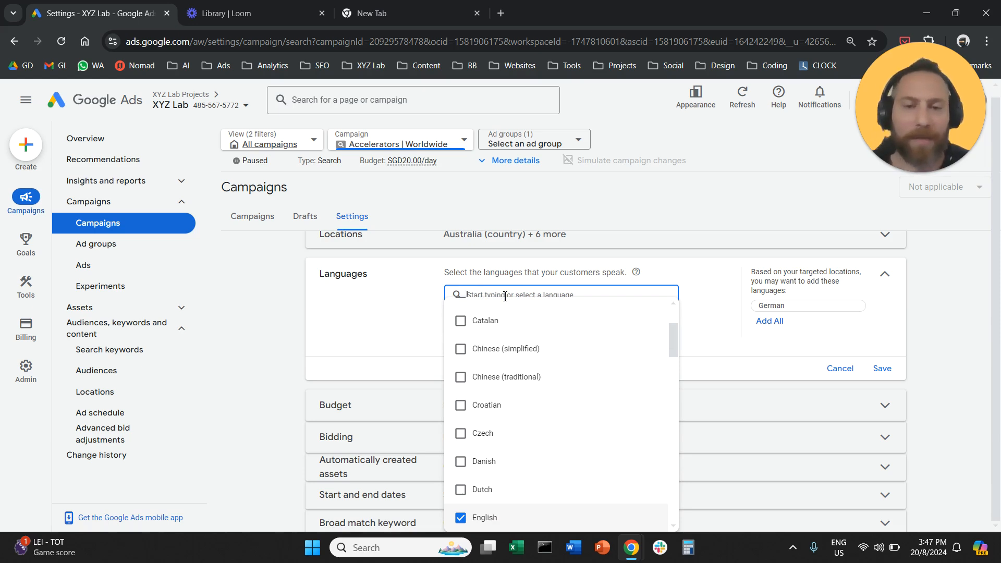
{"action": "type", "text": "u"}
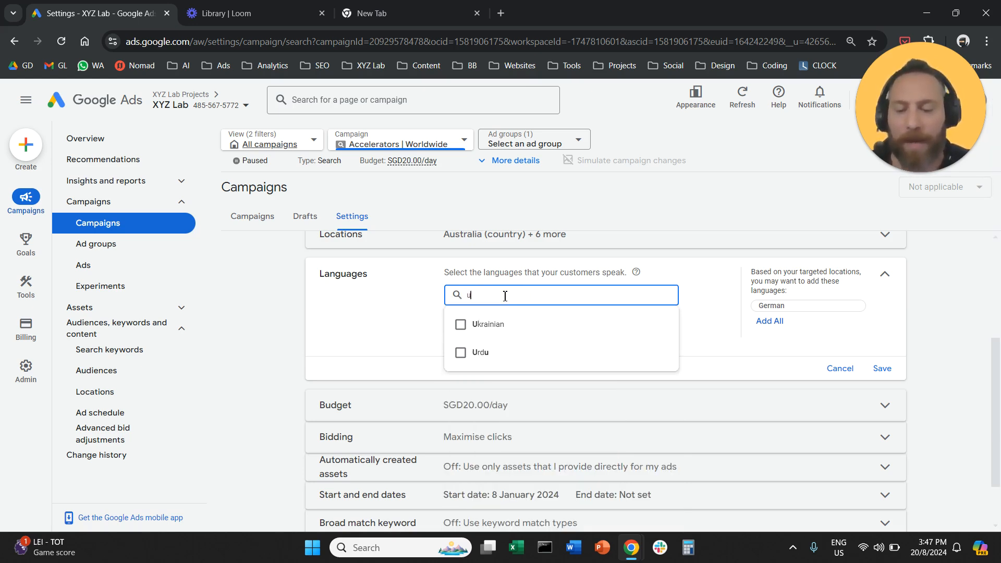
{"action": "type", "text": "rdu"}
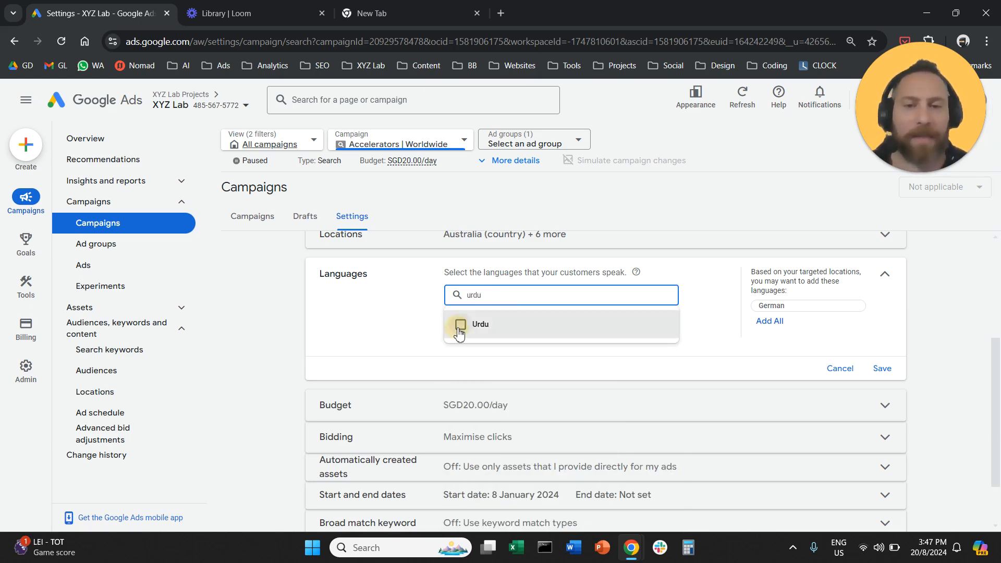
{"action": "left_click", "coordinate": [480, 324]}
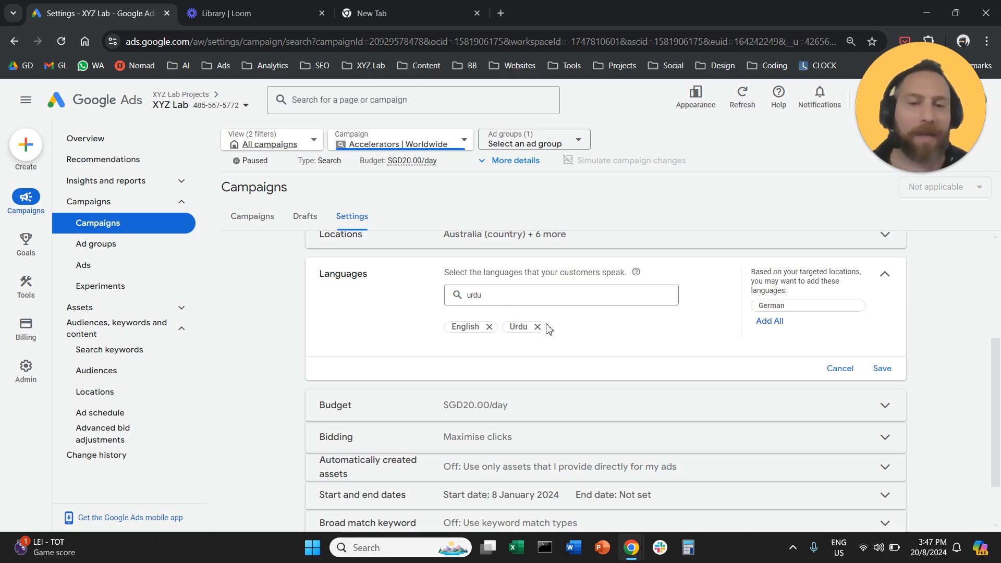
{"action": "left_click", "coordinate": [538, 327]}
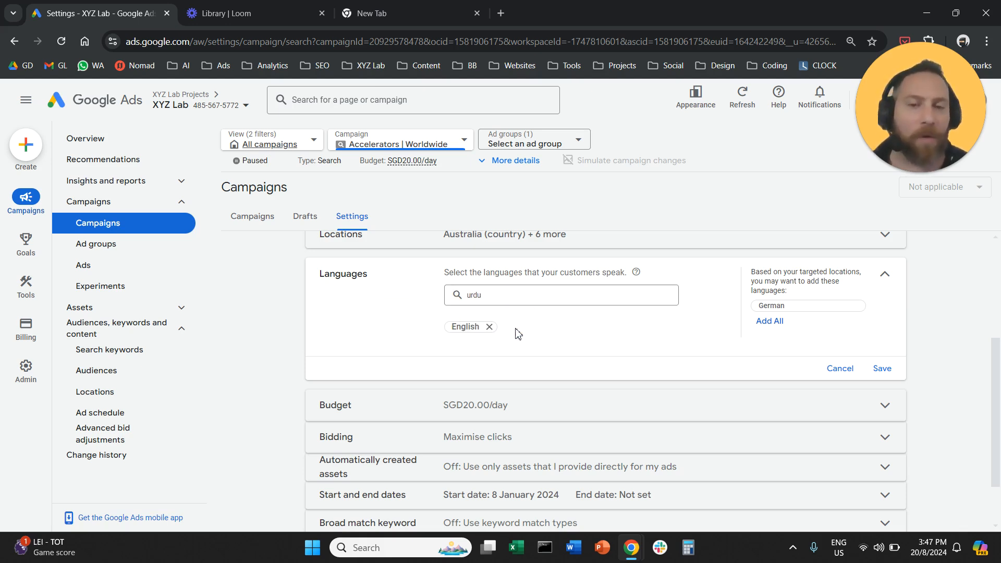
{"action": "left_click", "coordinate": [561, 294]}
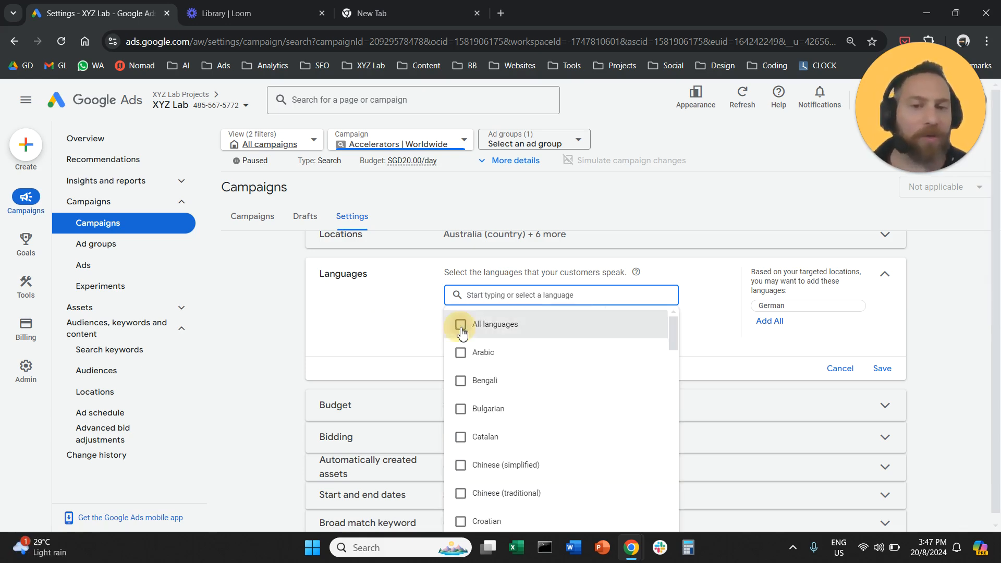
- Select All languages, then leave without saving so the Unsaved changes warning appears
{"action": "left_click", "coordinate": [460, 325]}
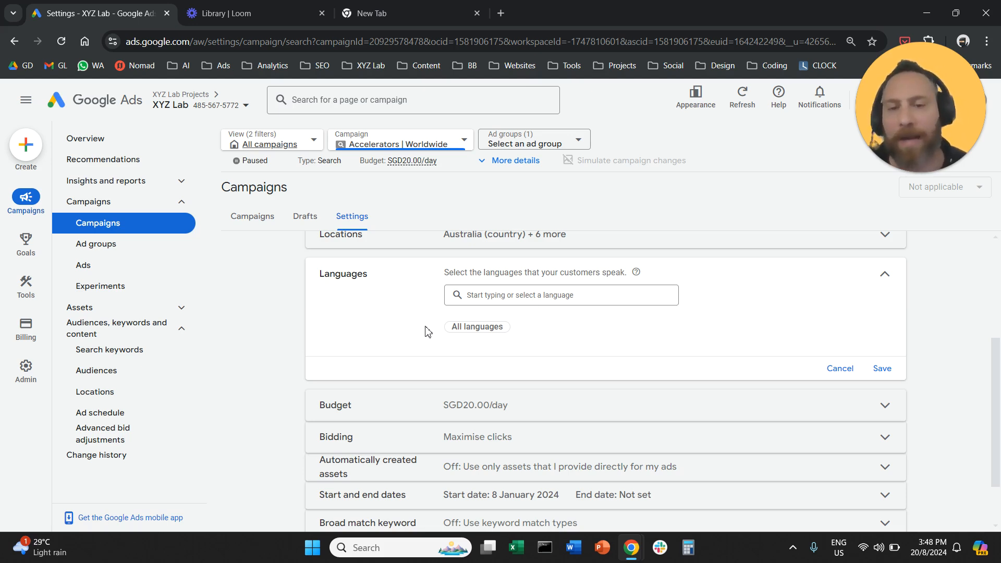
{"action": "mouse_move", "coordinate": [467, 332]}
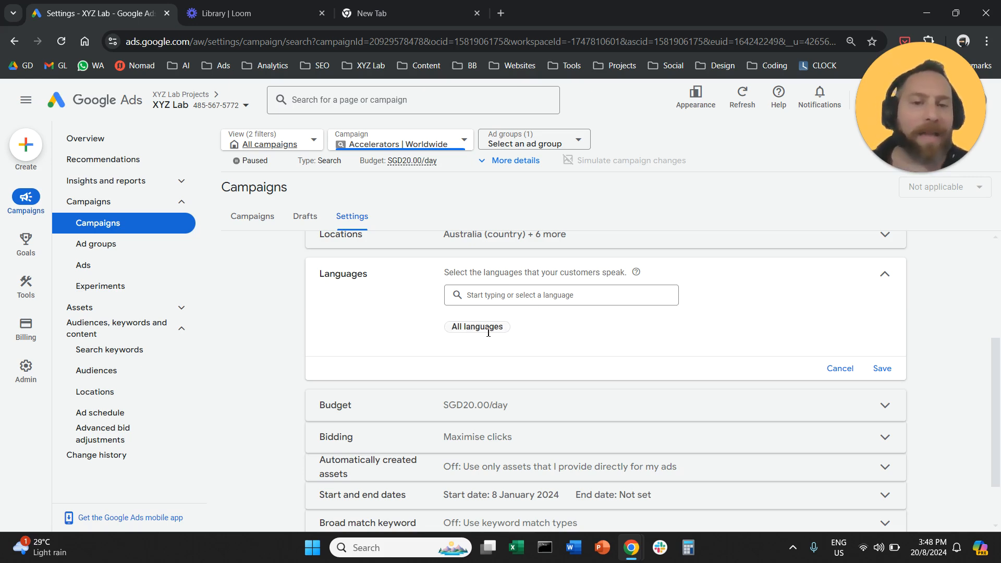
{"action": "left_click", "coordinate": [560, 294]}
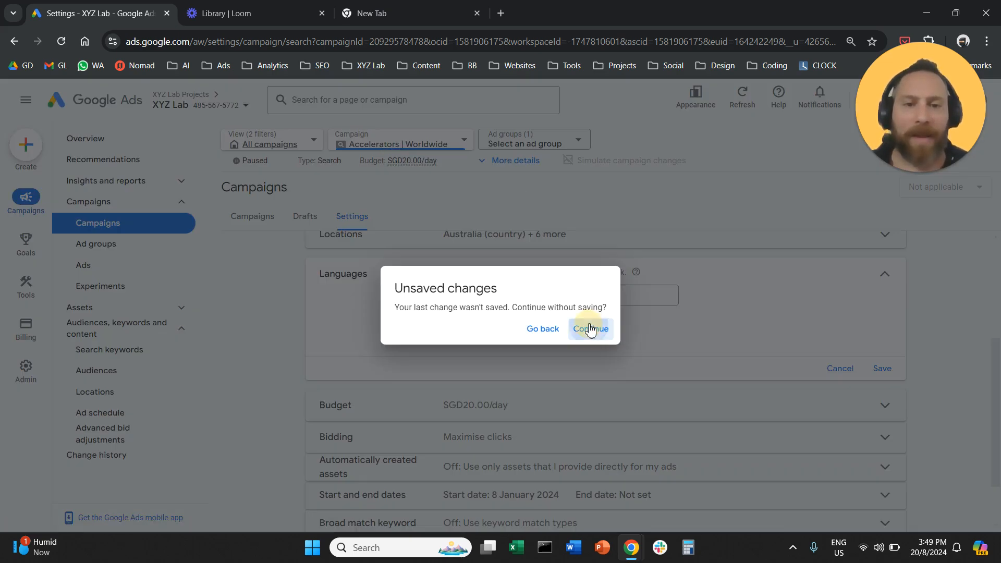
- Continue past the warning, discarding the change so English is again the only language
{"action": "left_click", "coordinate": [588, 329]}
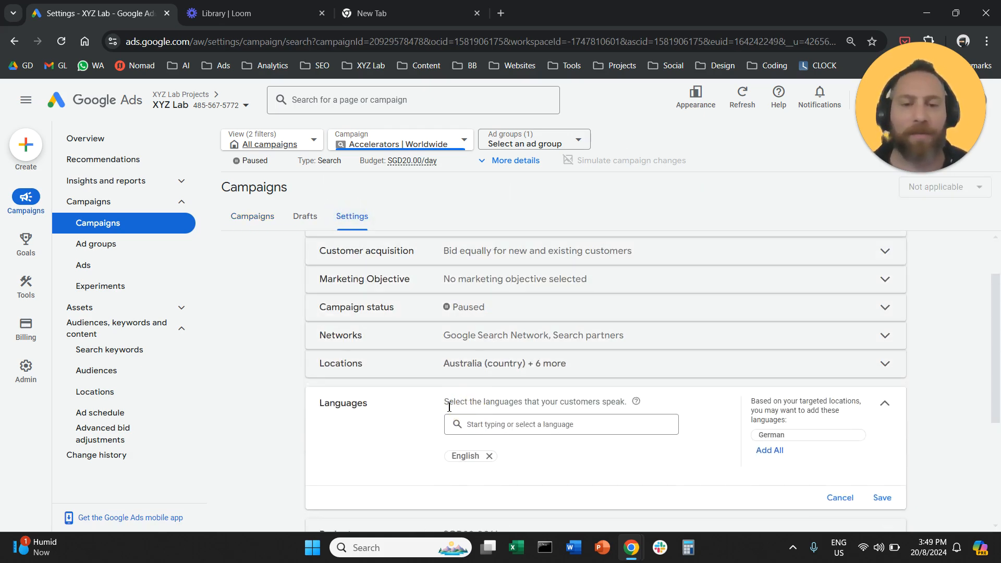
{"action": "scroll", "scroll_direction": "down", "scroll_amount": 3}
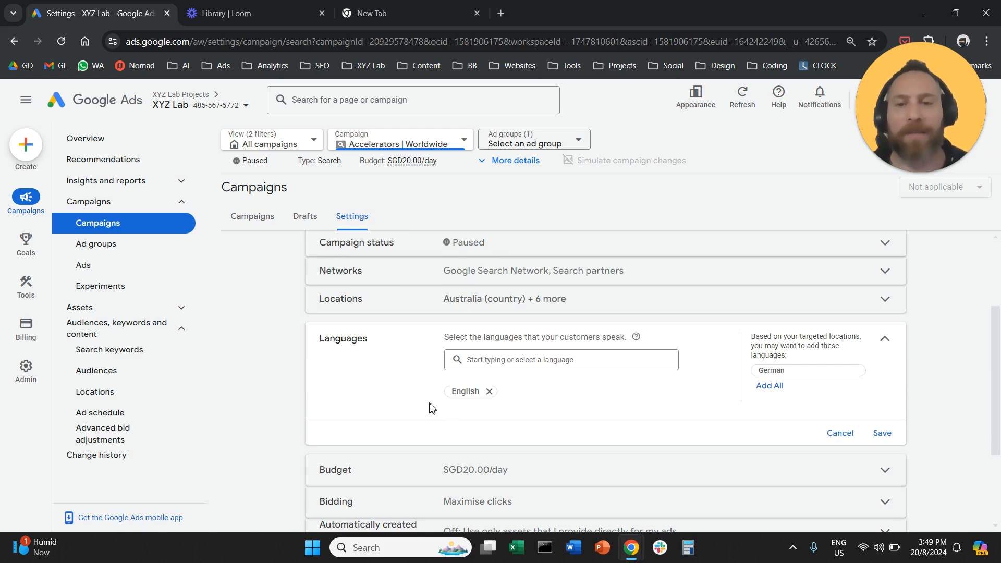
{"action": "mouse_move", "coordinate": [426, 400]}
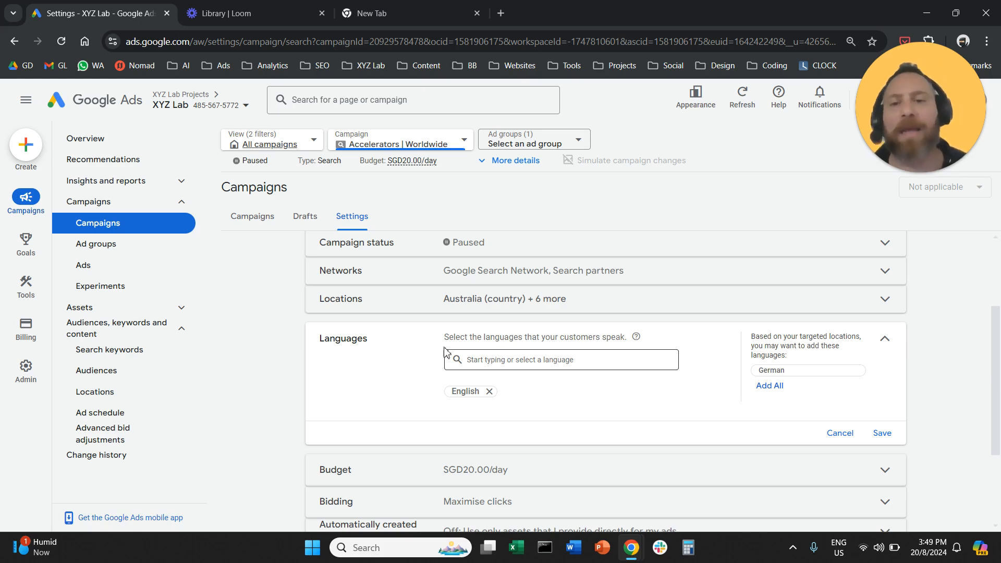
{"action": "mouse_move", "coordinate": [152, 210]}
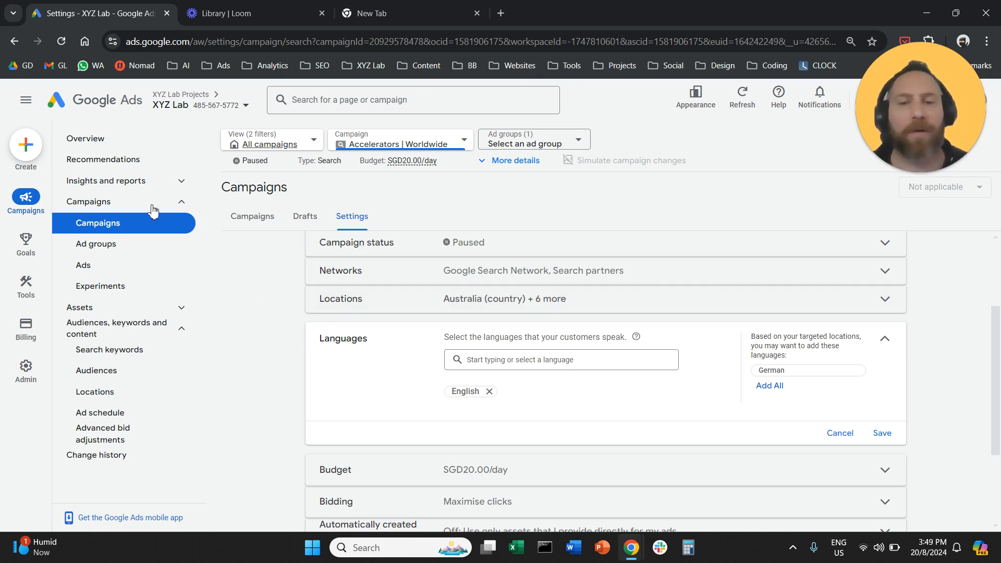